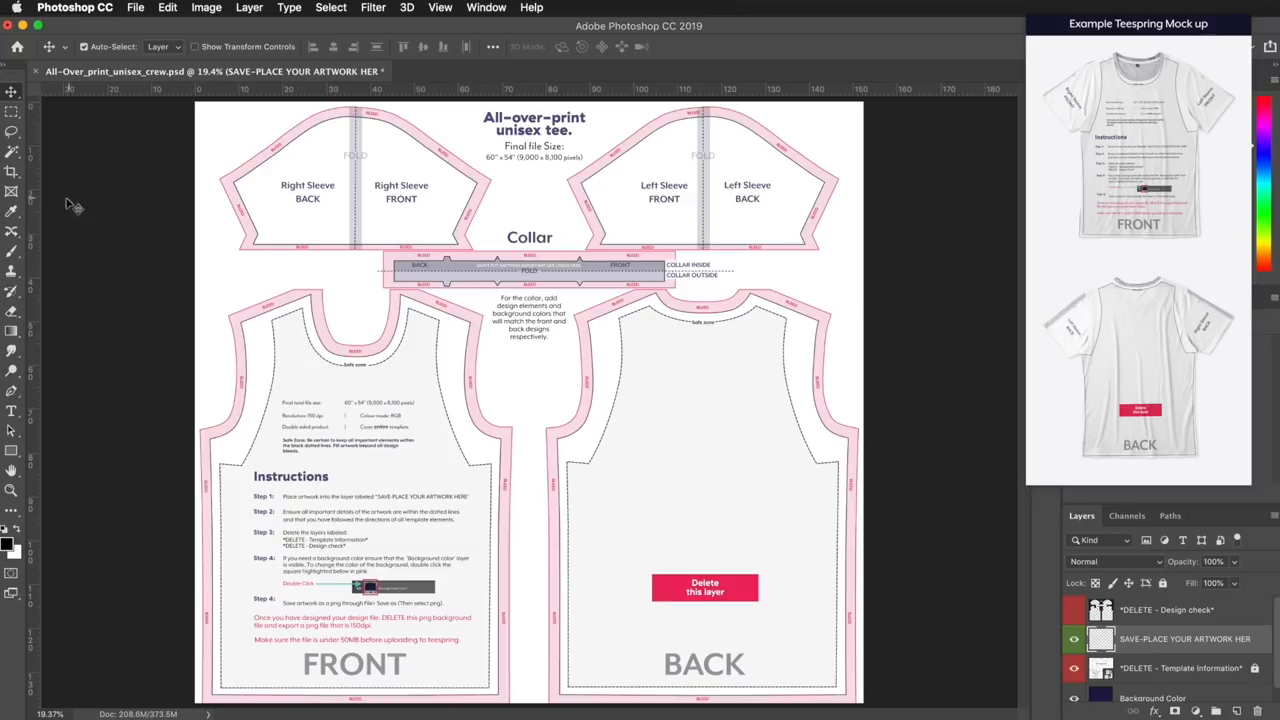
{"action": "mouse_move", "coordinate": [73, 205]}
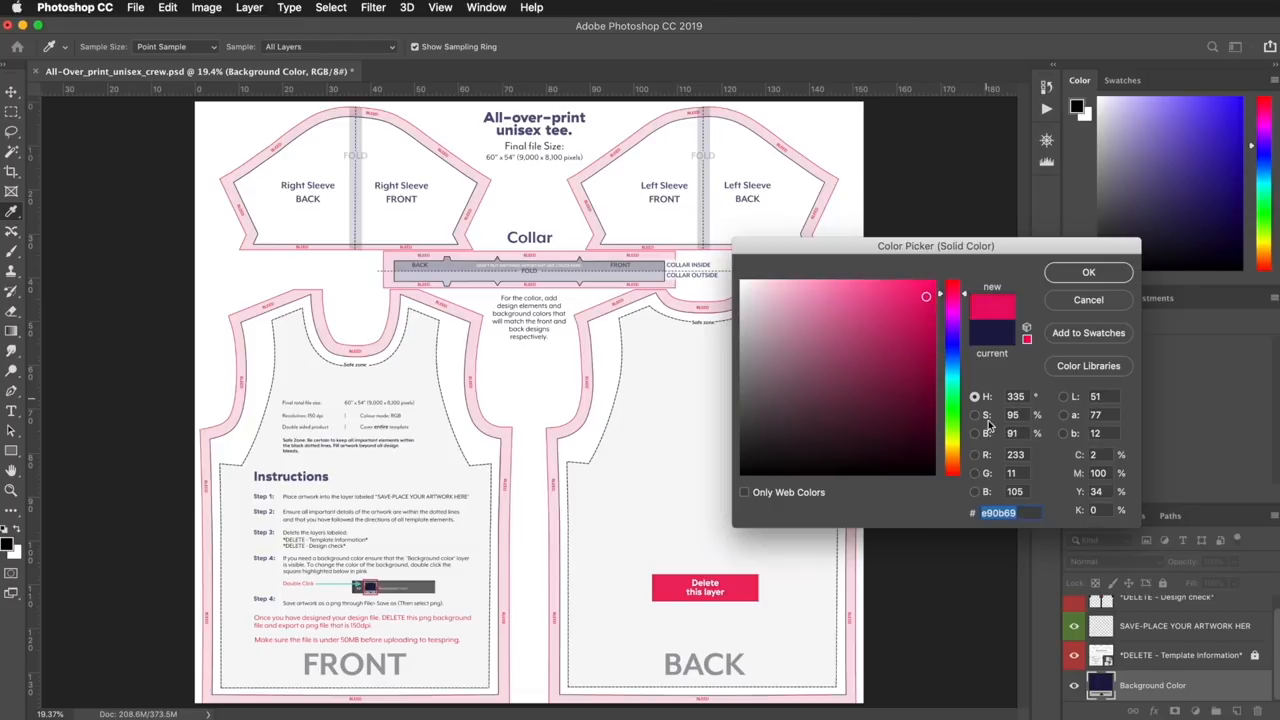
{"action": "left_click", "coordinate": [1088, 272]}
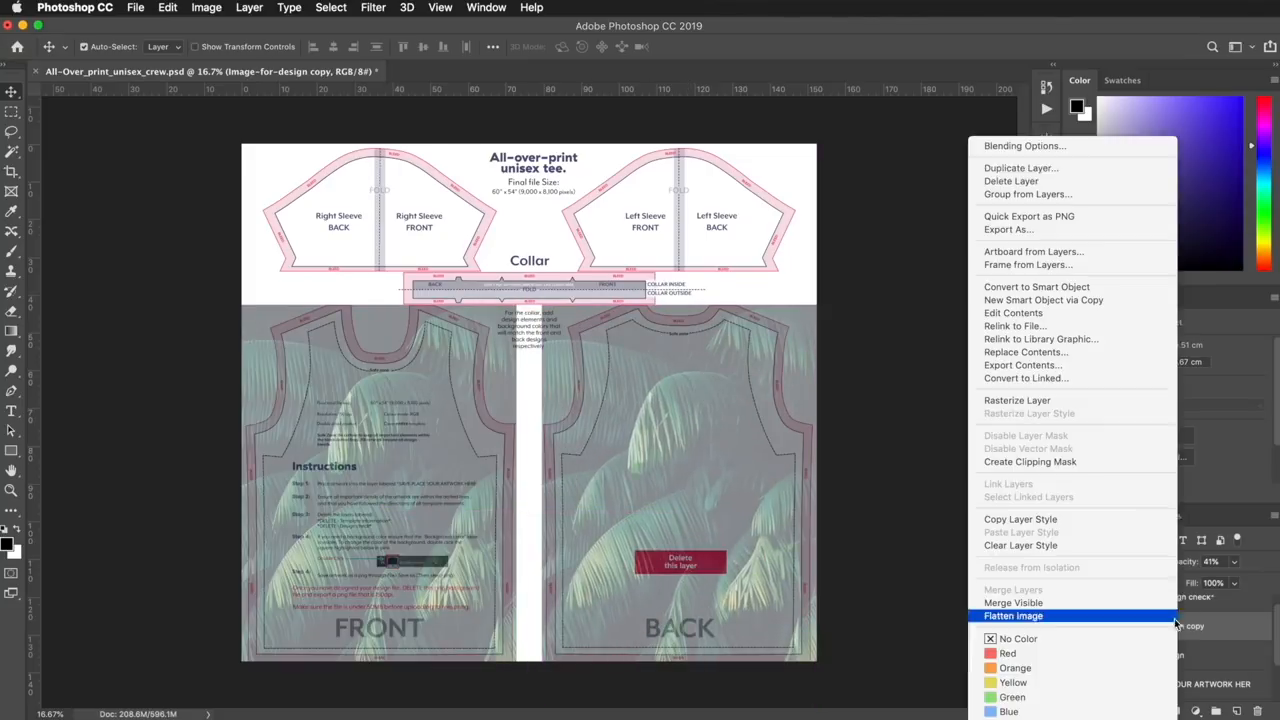
- Duplicate the palm-leaf photo layer, then select the Template Information layer
{"action": "left_click", "coordinate": [1021, 167]}
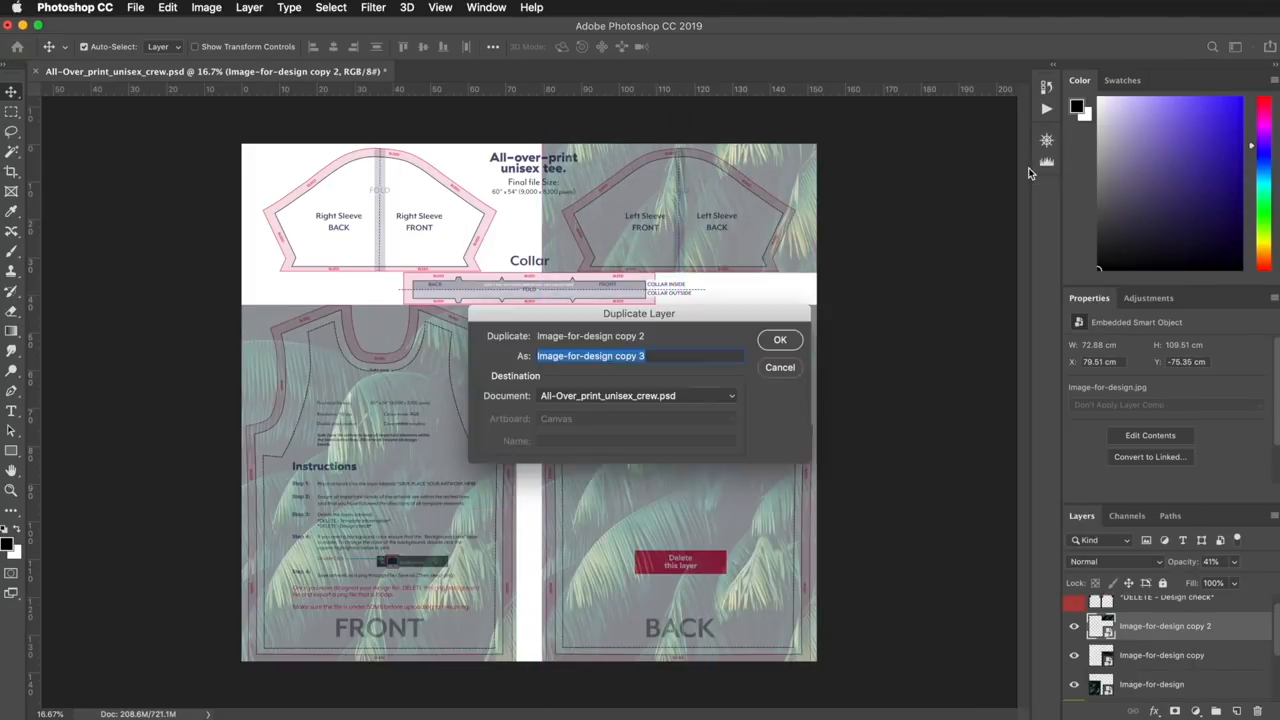
{"action": "left_click", "coordinate": [779, 339]}
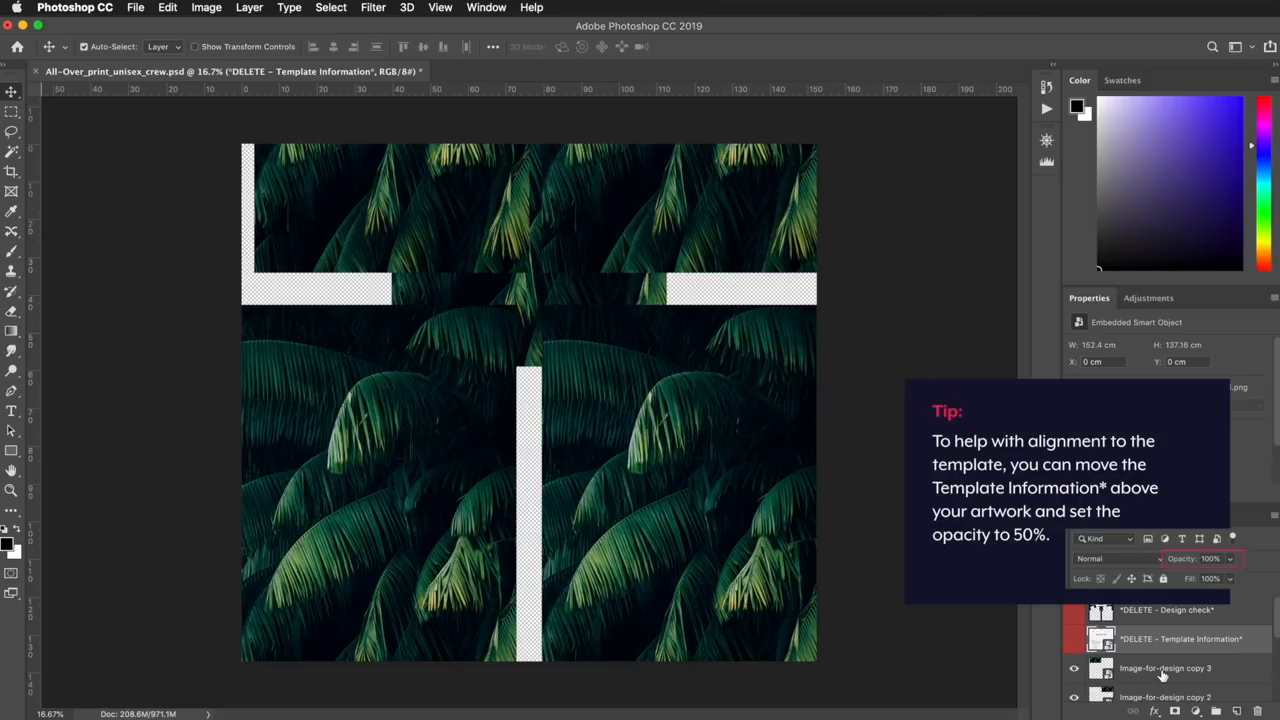
{"action": "left_click", "coordinate": [1165, 667]}
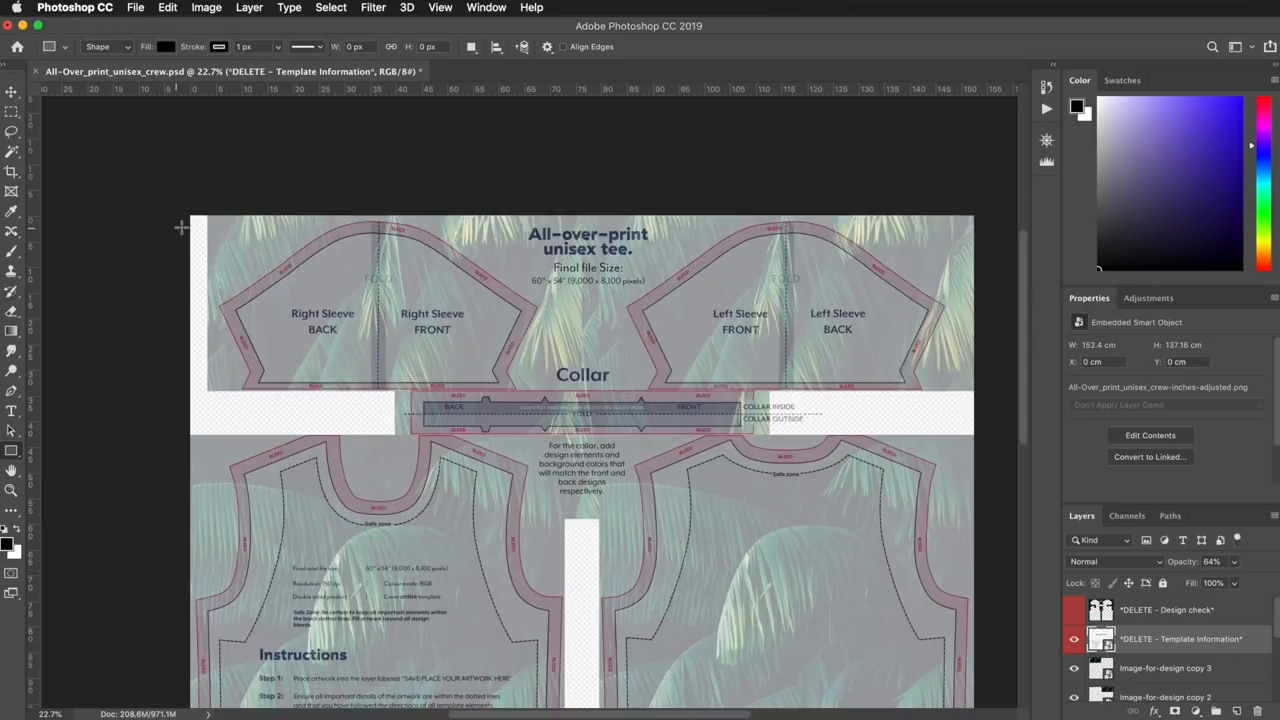
- Draw a green rectangle spanning the sleeve pieces
{"action": "left_click_drag", "start_coordinate": [185, 218], "coordinate": [592, 370]}
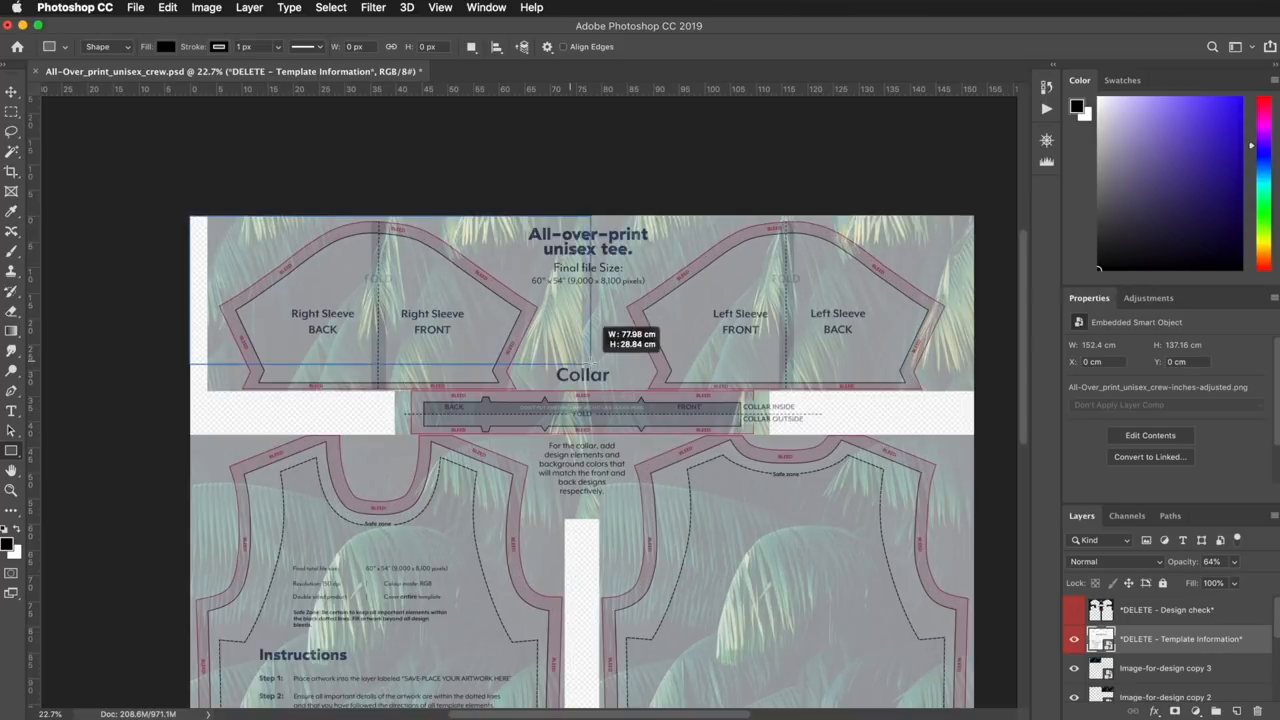
{"action": "left_click_drag", "start_coordinate": [190, 218], "coordinate": [974, 391]}
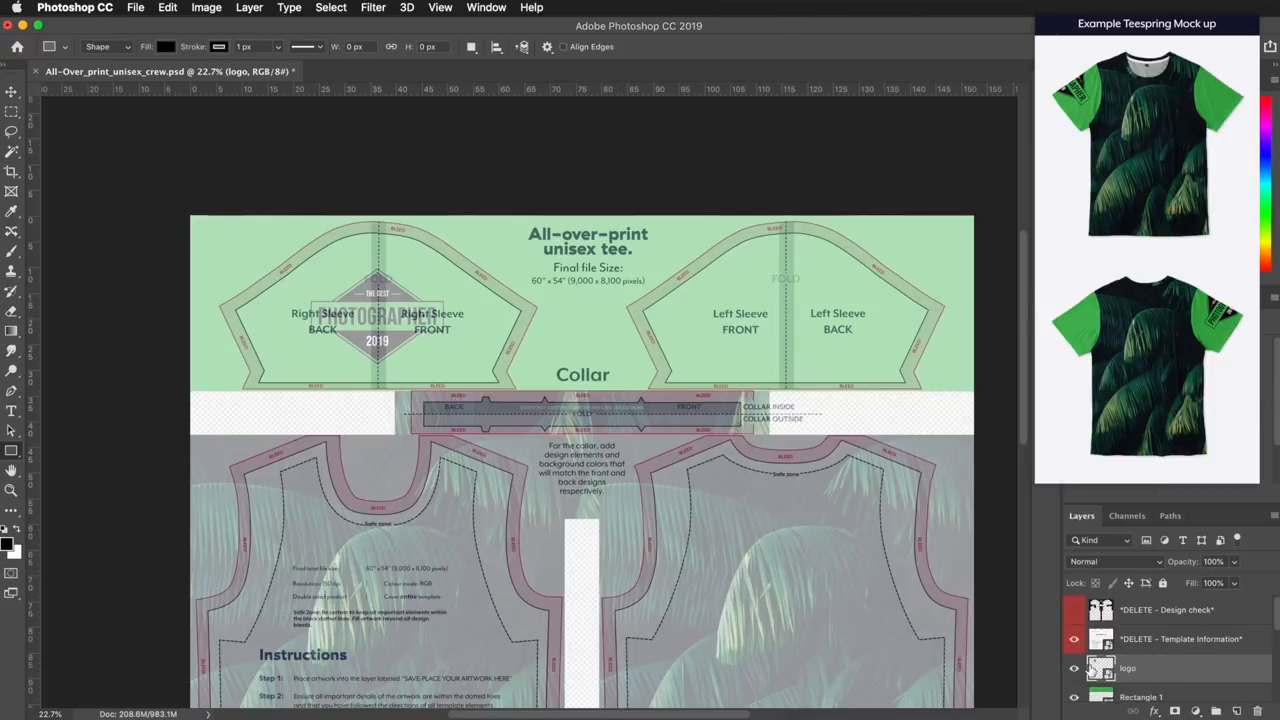
{"action": "mouse_move", "coordinate": [553, 314]}
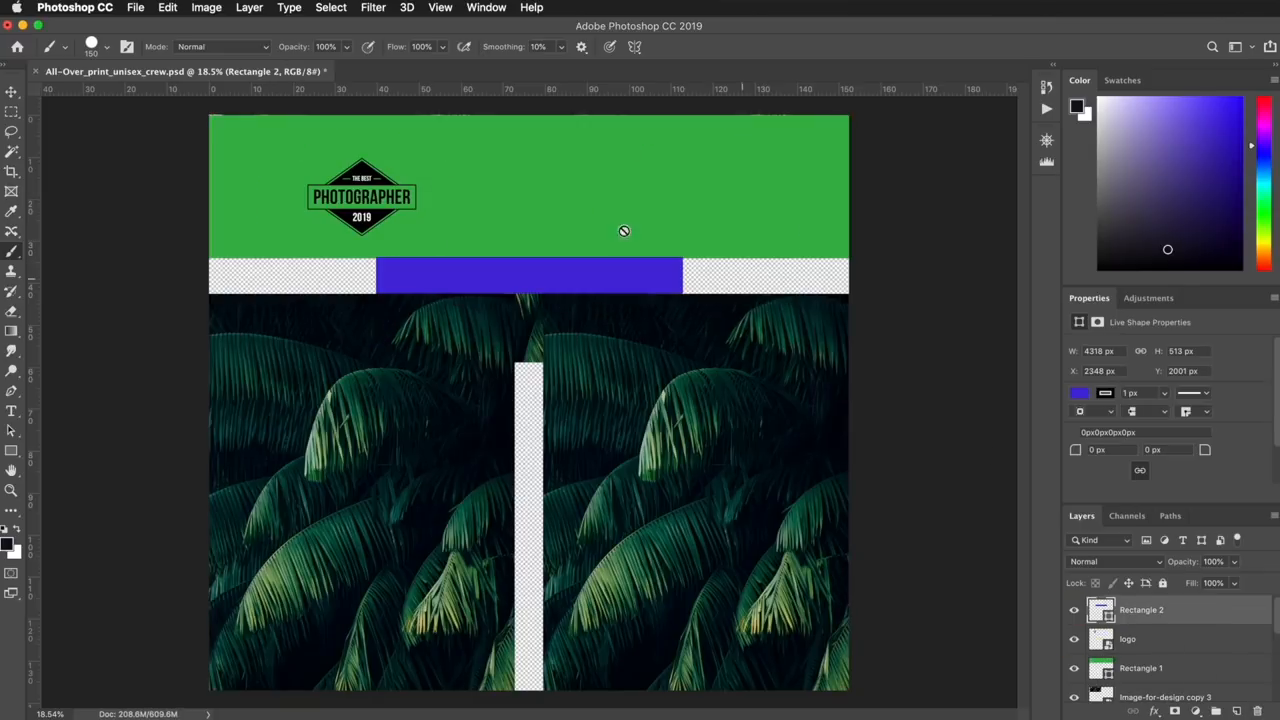
- Save As a PNG copy, accepting the default PNG Format Options
{"action": "left_click", "coordinate": [135, 7]}
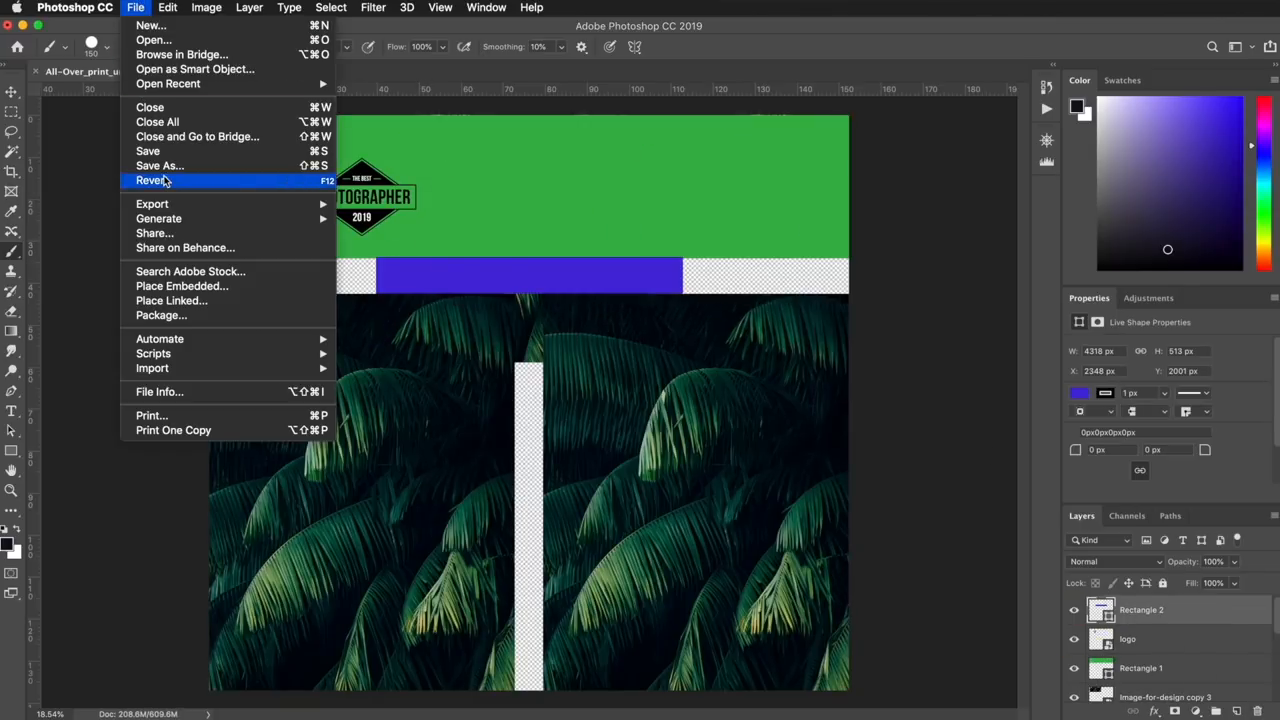
{"action": "left_click", "coordinate": [167, 170]}
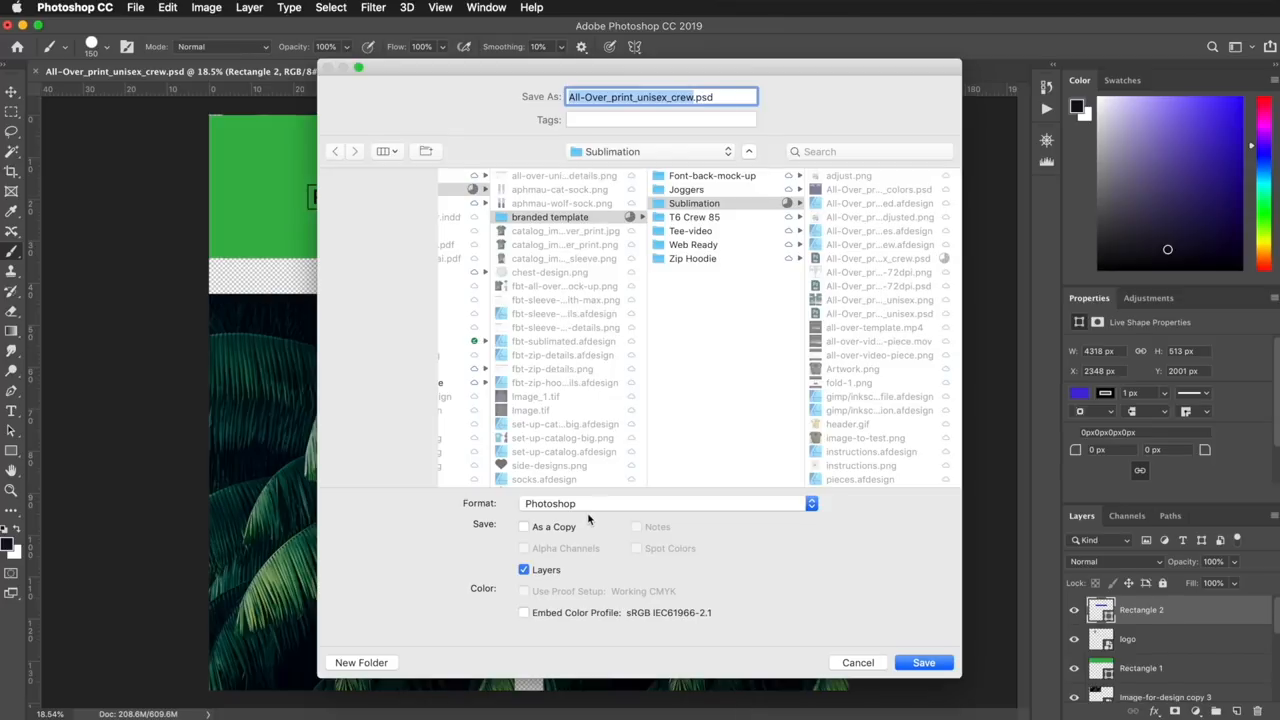
{"action": "left_click", "coordinate": [665, 503]}
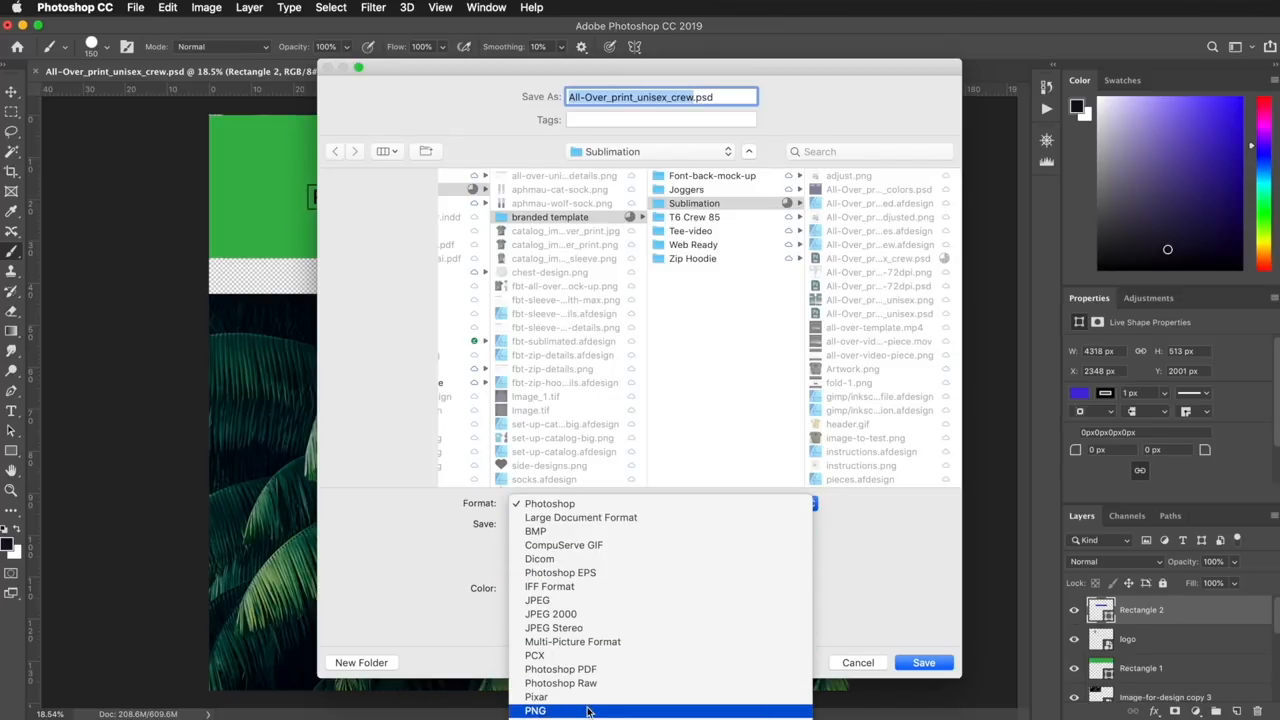
{"action": "left_click", "coordinate": [535, 710]}
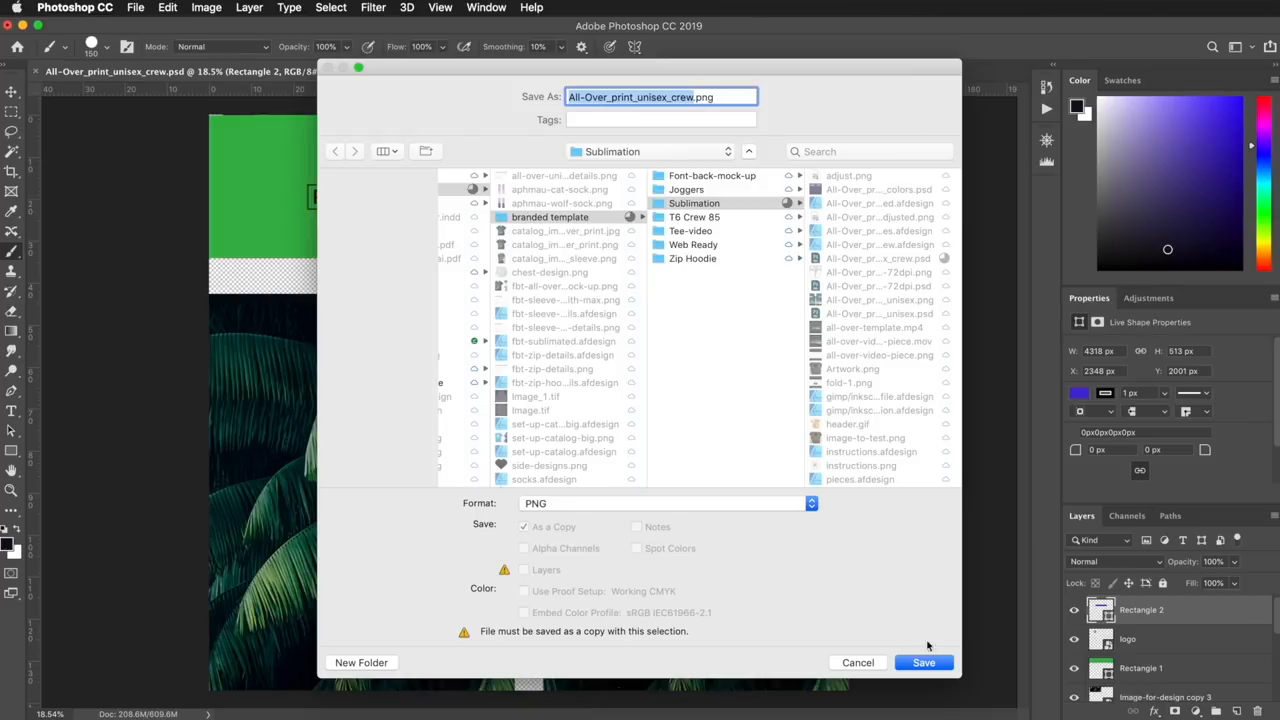
{"action": "left_click", "coordinate": [923, 662]}
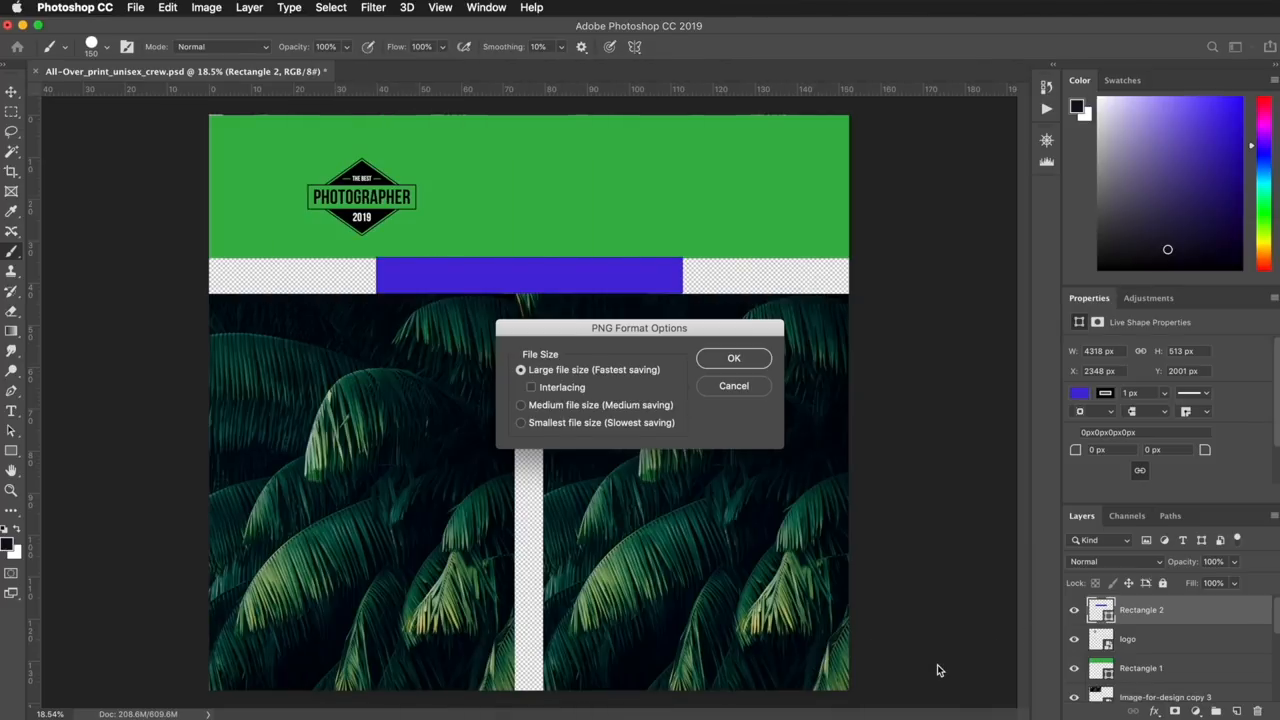
{"action": "left_click", "coordinate": [733, 358]}
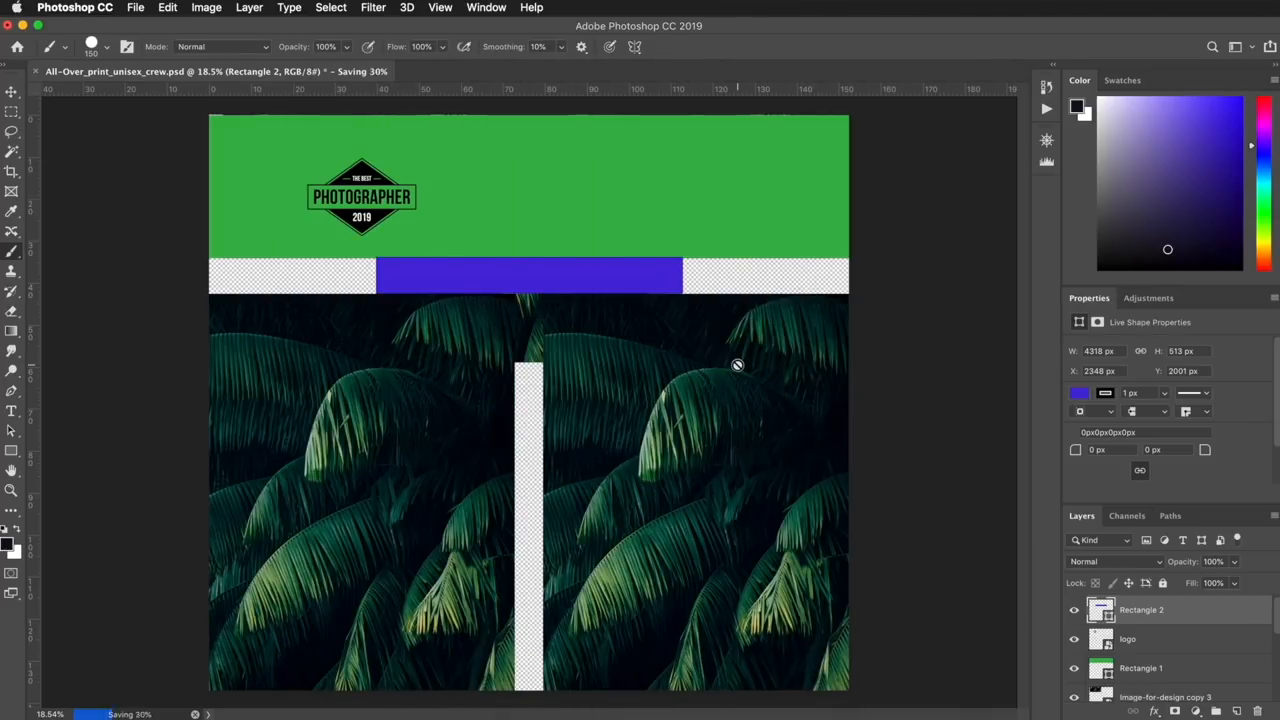